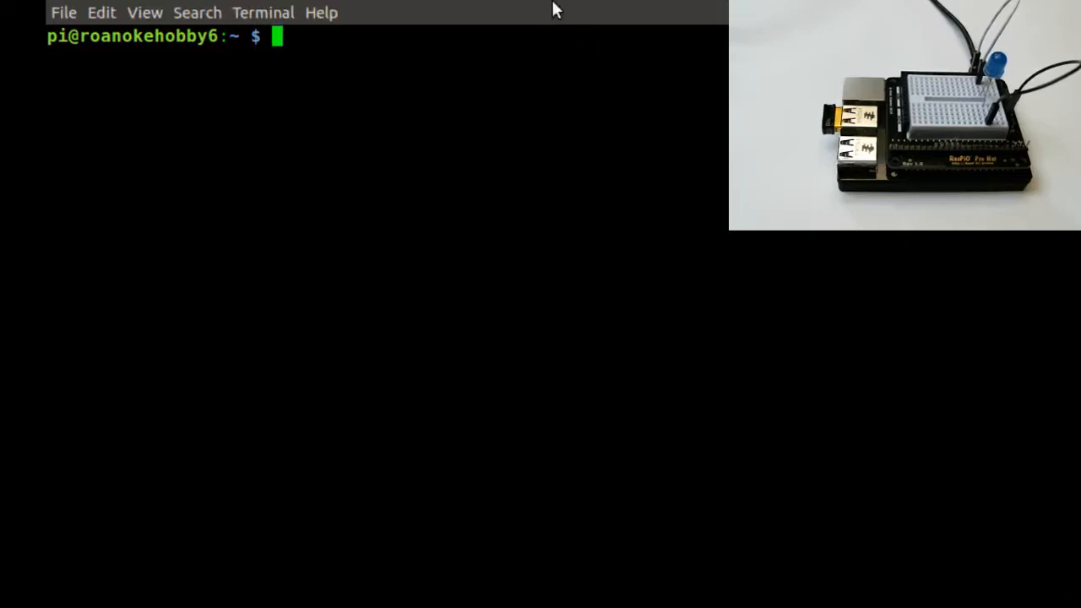
Start python2 and import LED from gpiozero.
type("pytho")
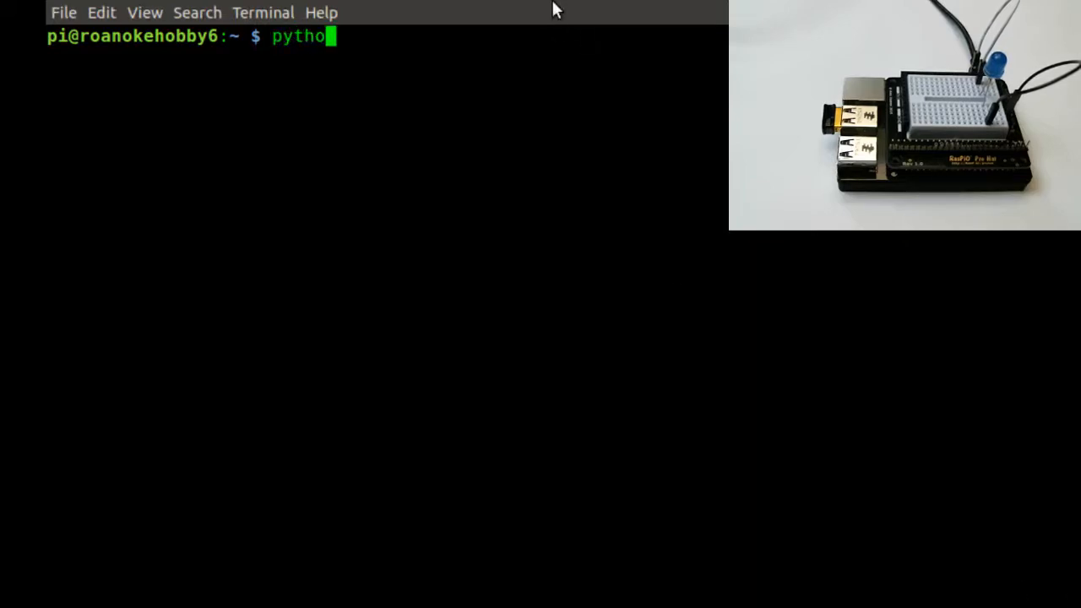
type("n2")
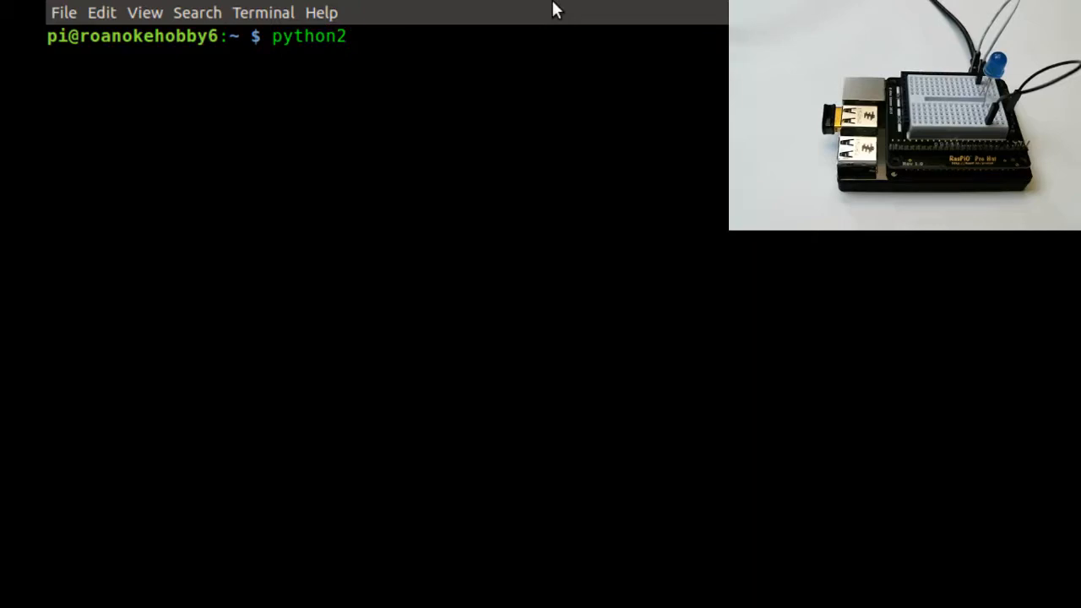
key("Return")
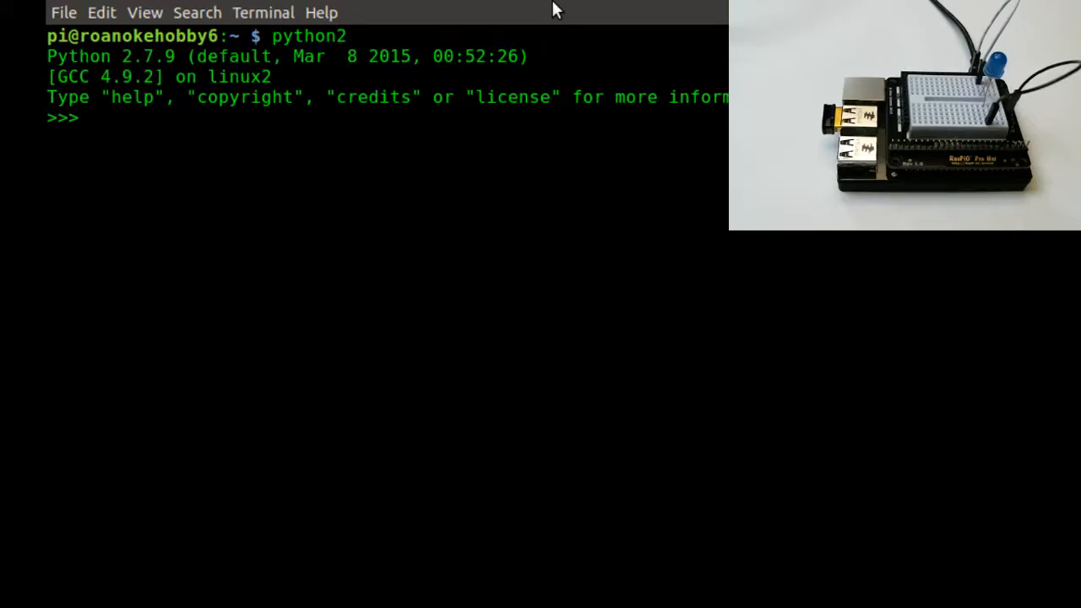
type("f")
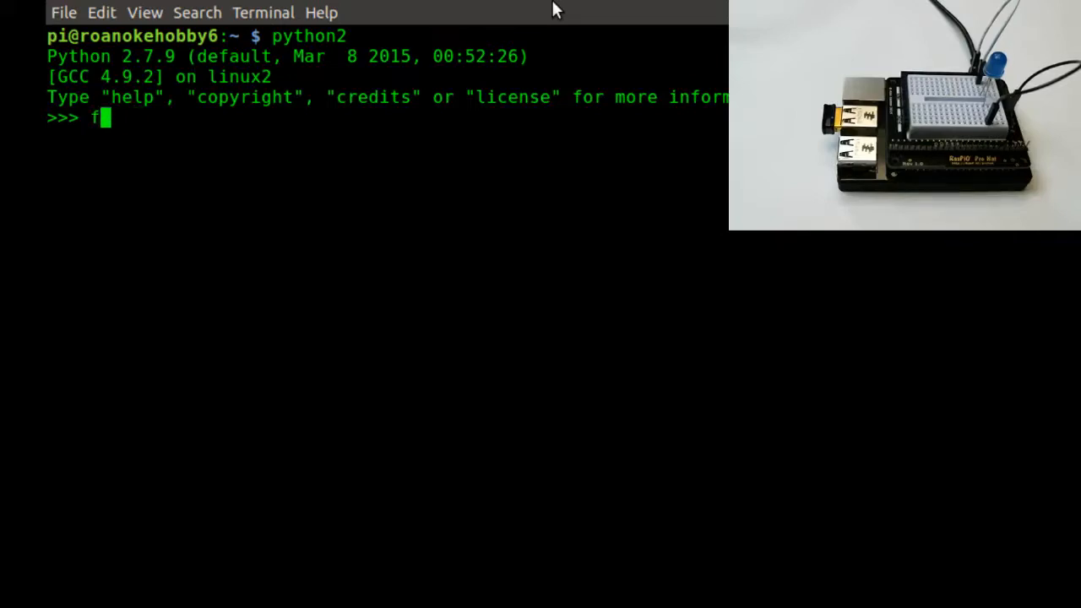
type("rom g")
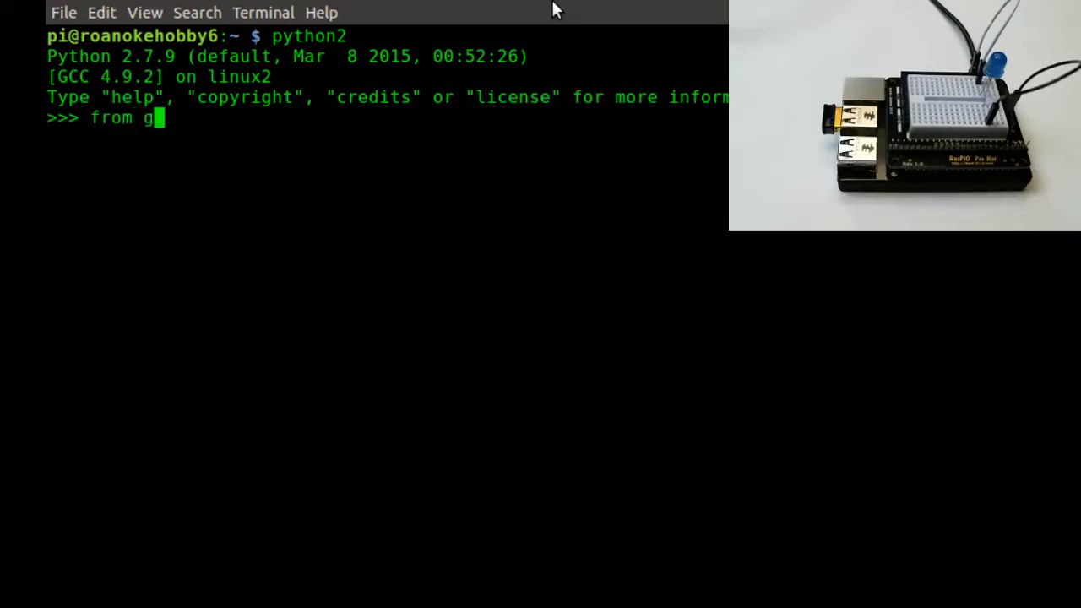
type("ioz")
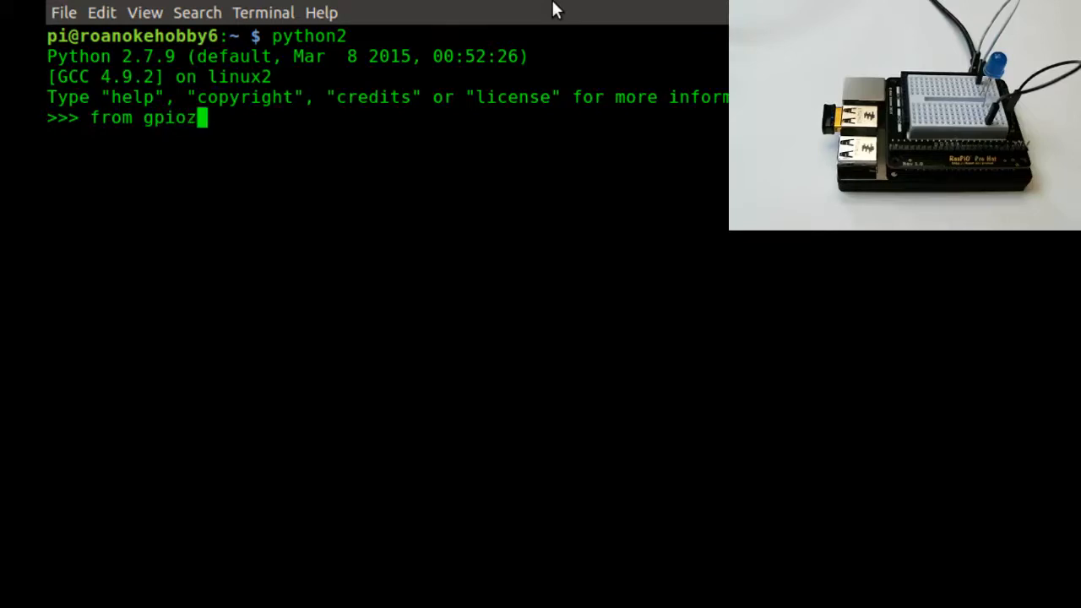
type("ero i")
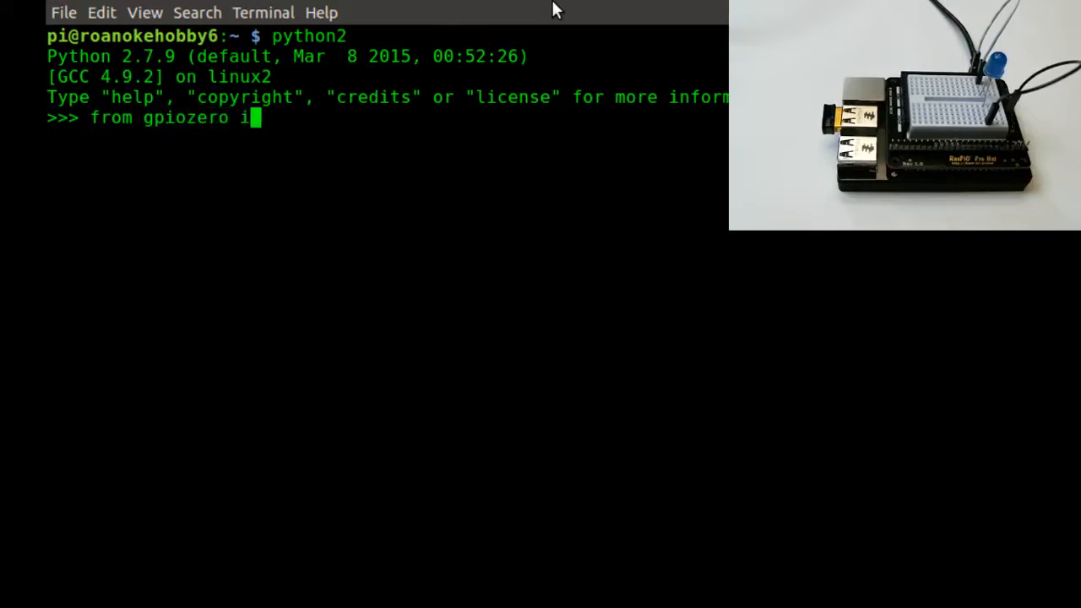
type("mport LE")
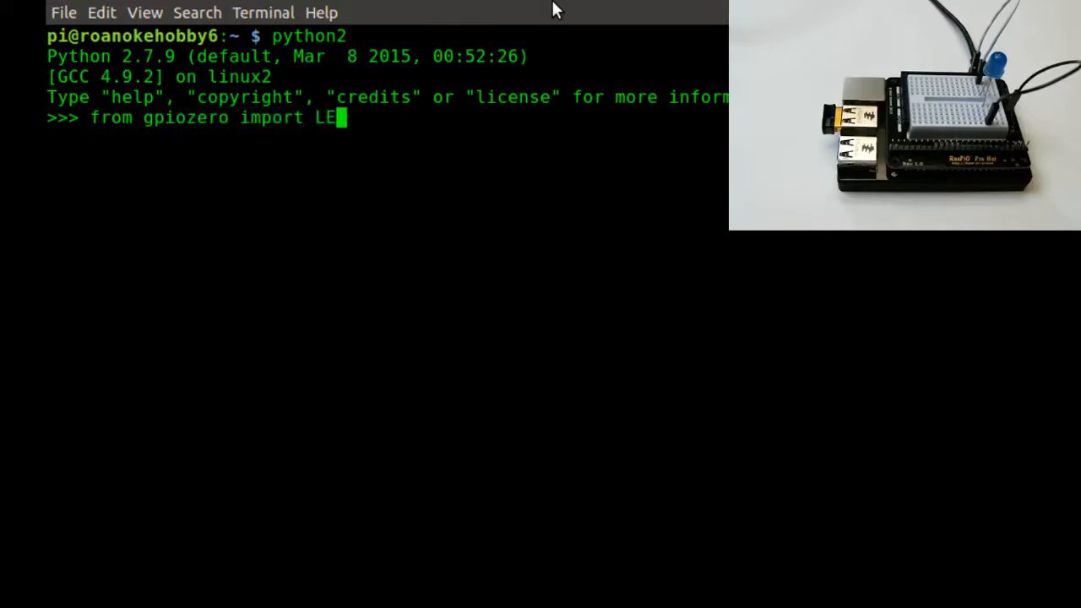
key("Return")
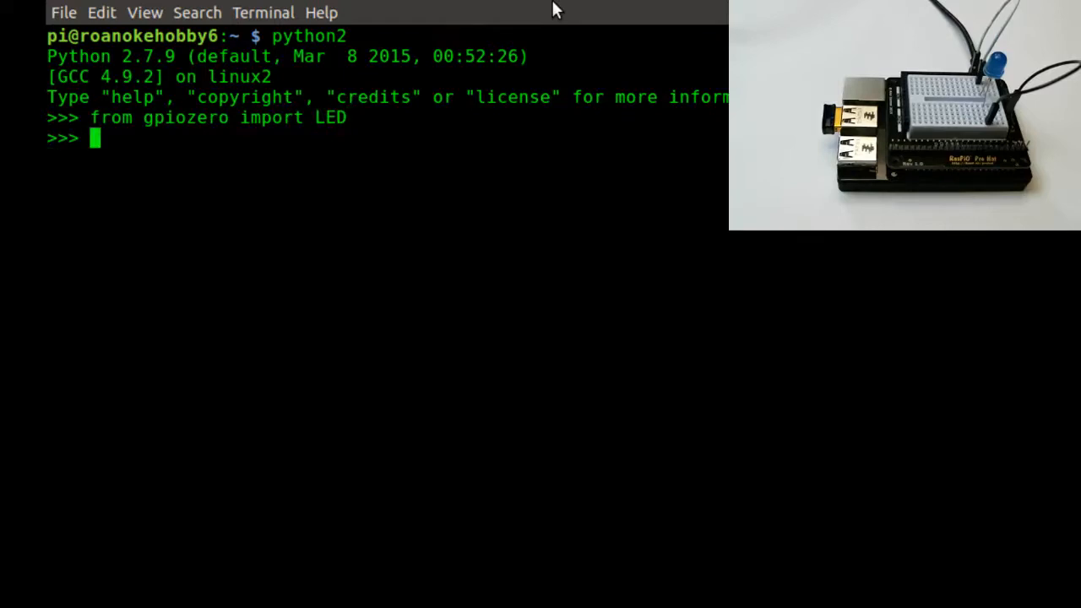
Create a blue LED object on GPIO pin 13.
type("blue =")
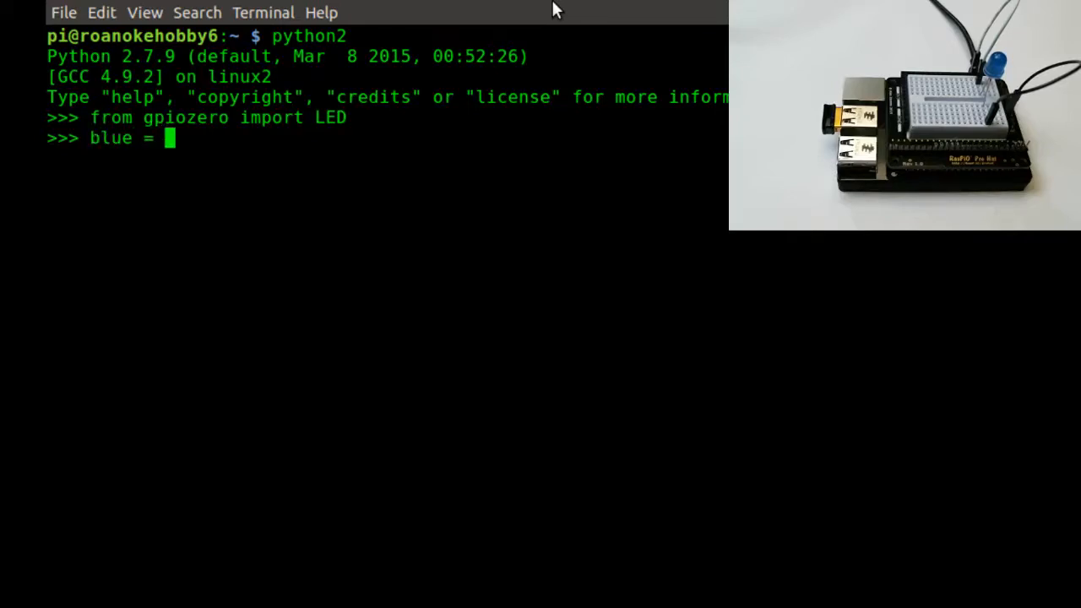
type("LED(")
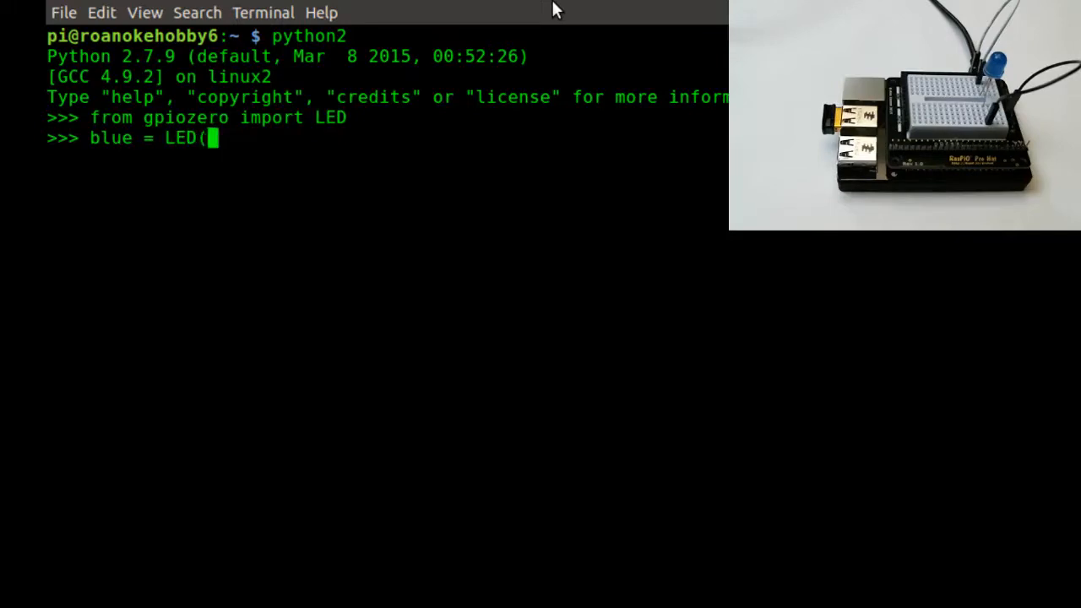
type("13")
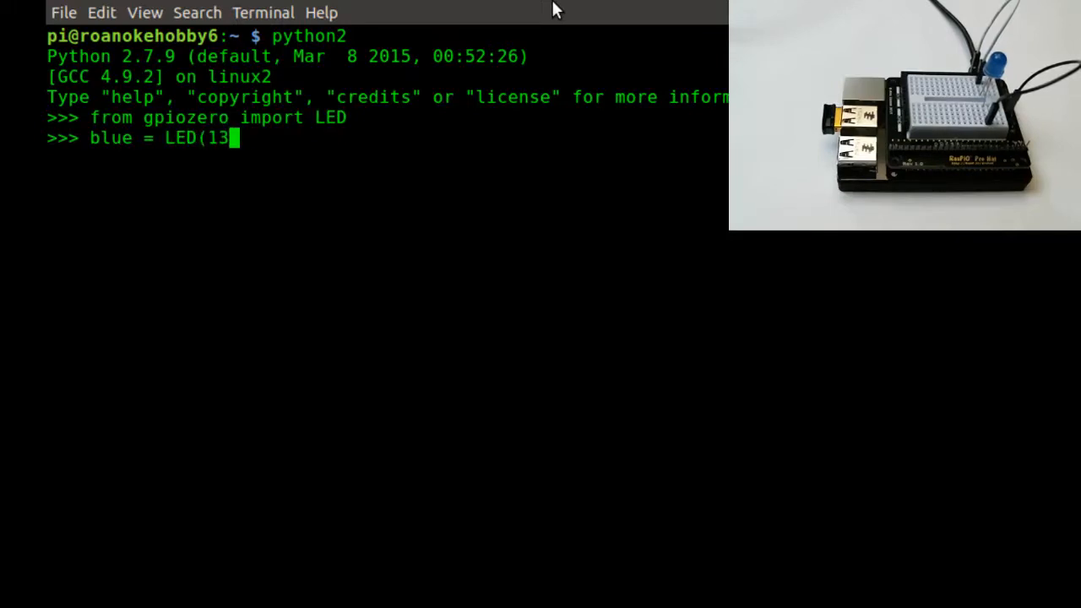
type(")")
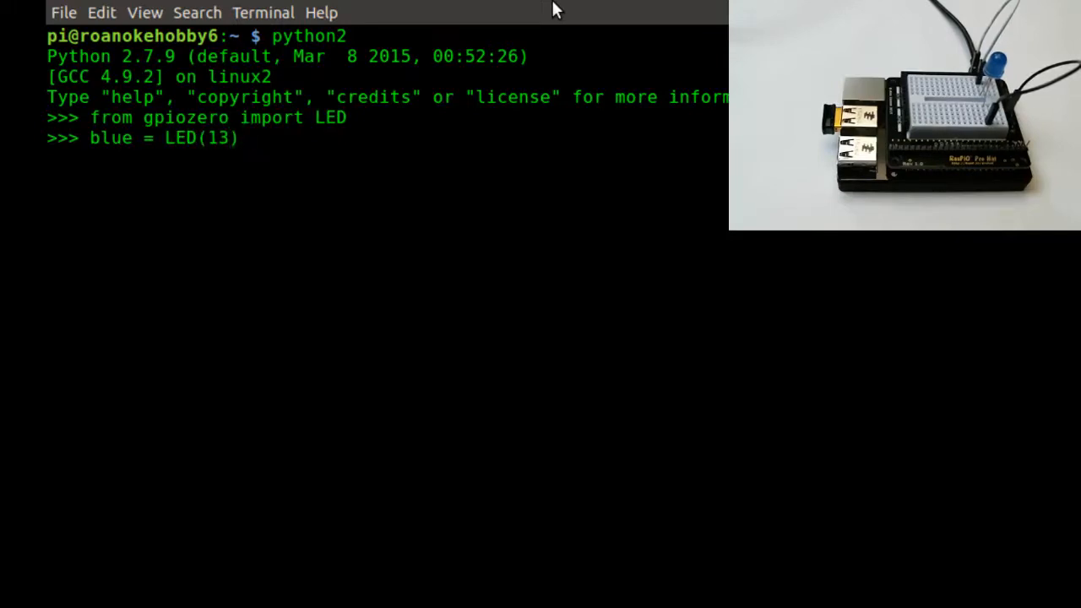
key("Return")
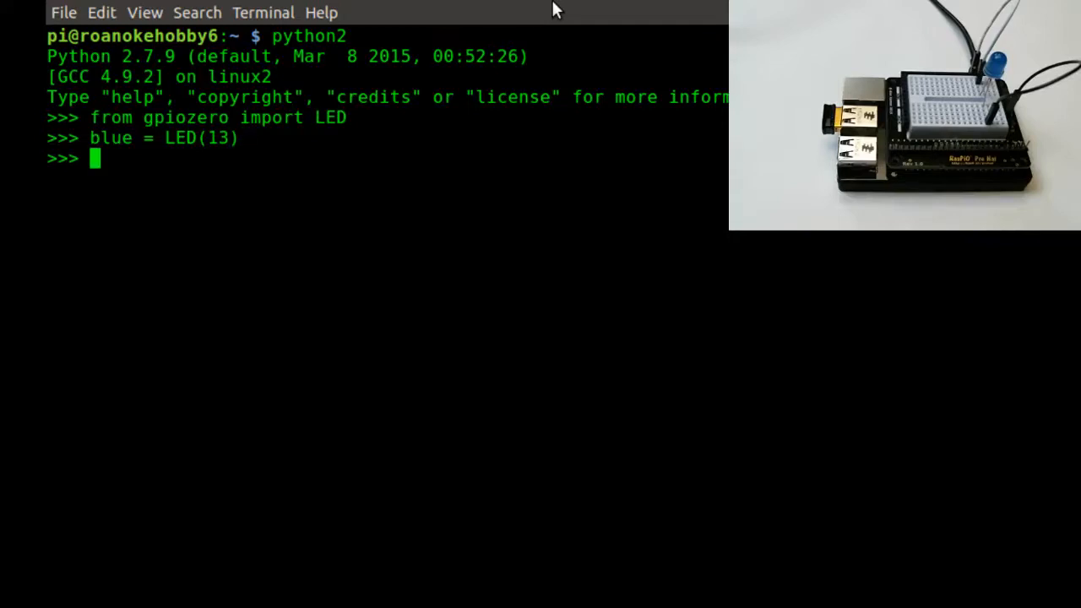
Switch the blue LED on, then off, and exit Python with Ctrl+D.
type("blue.")
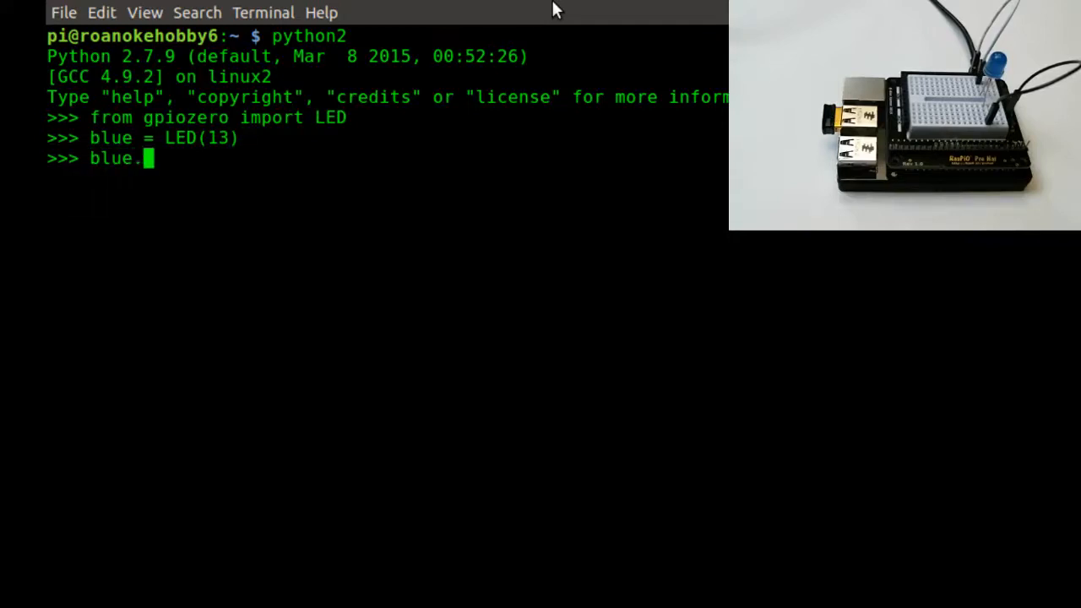
type("on()")
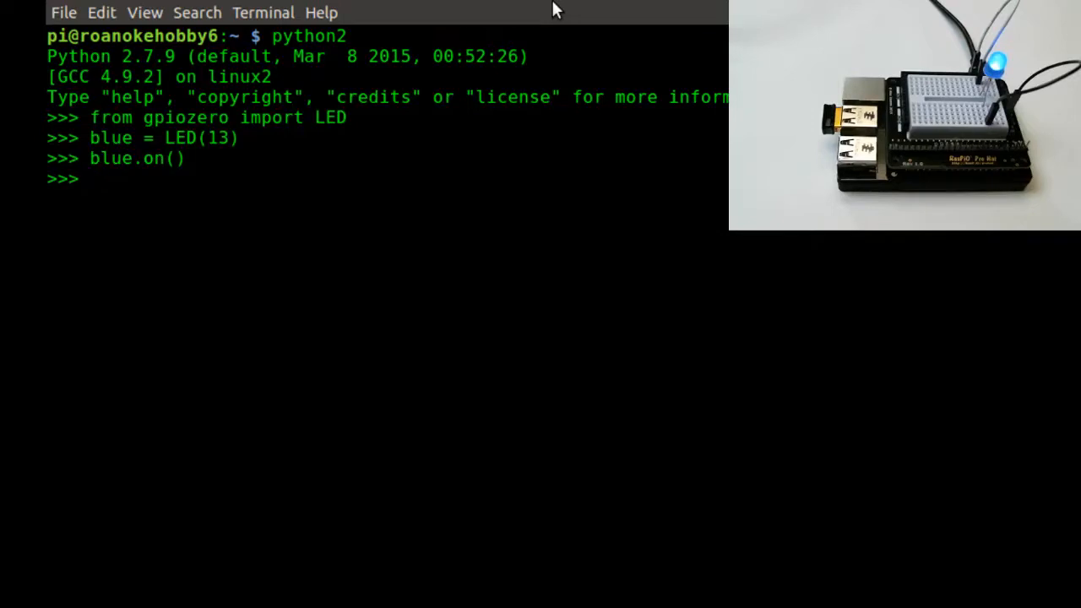
type("blue.o")
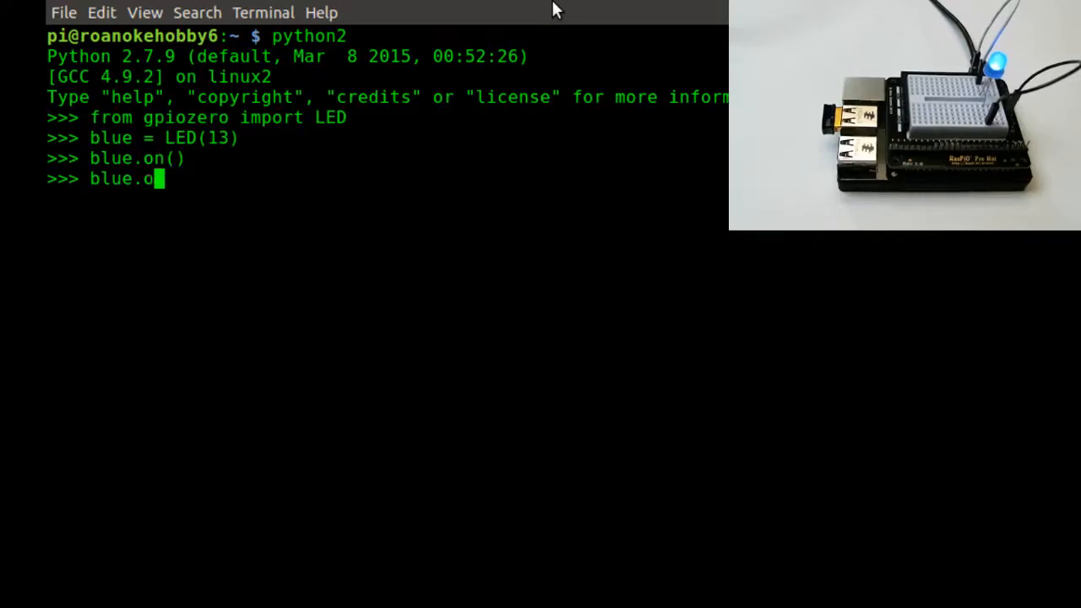
type("ff()")
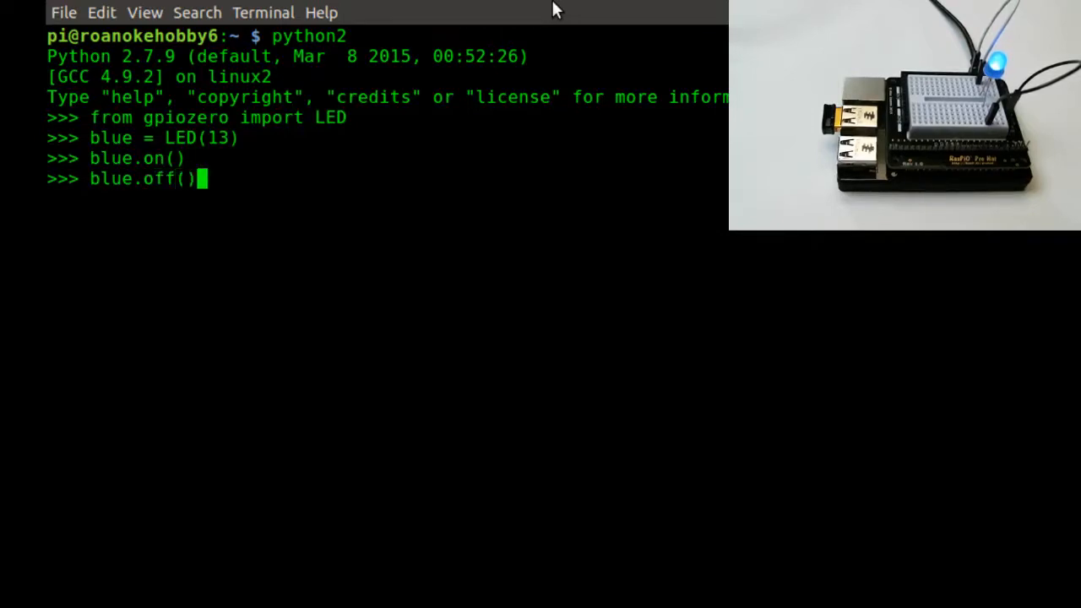
key("Return")
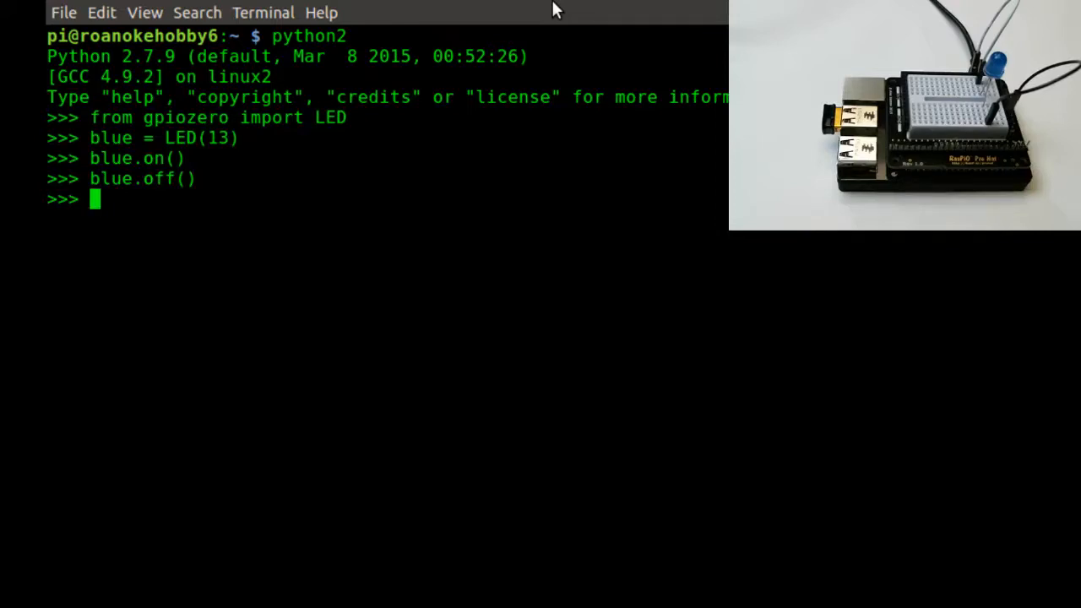
key("ctrl+d")
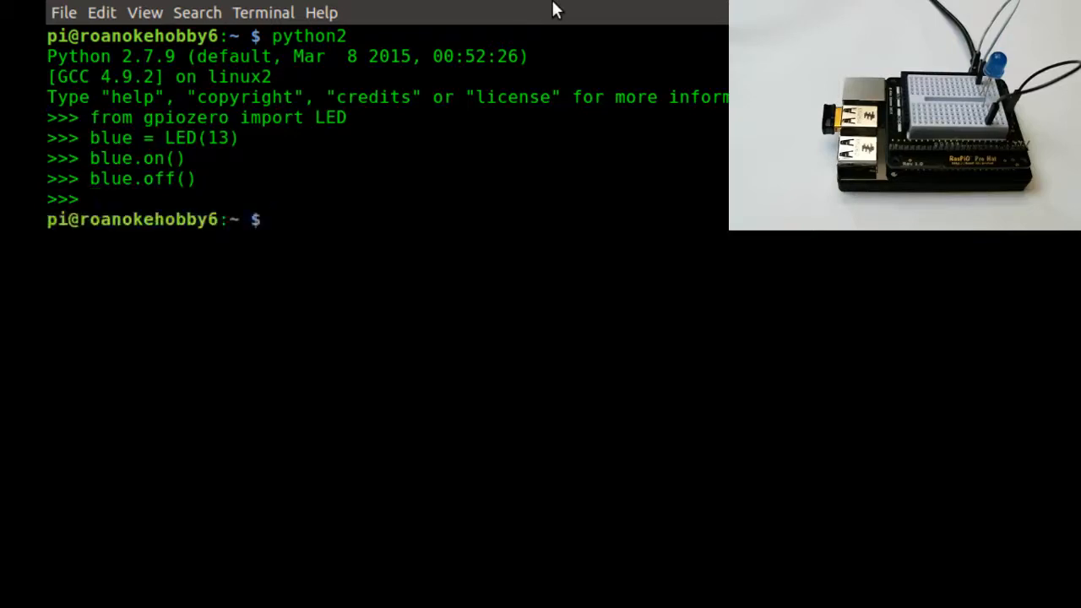
Change into the Documents folder and open blink.py in nano.
type("cd")
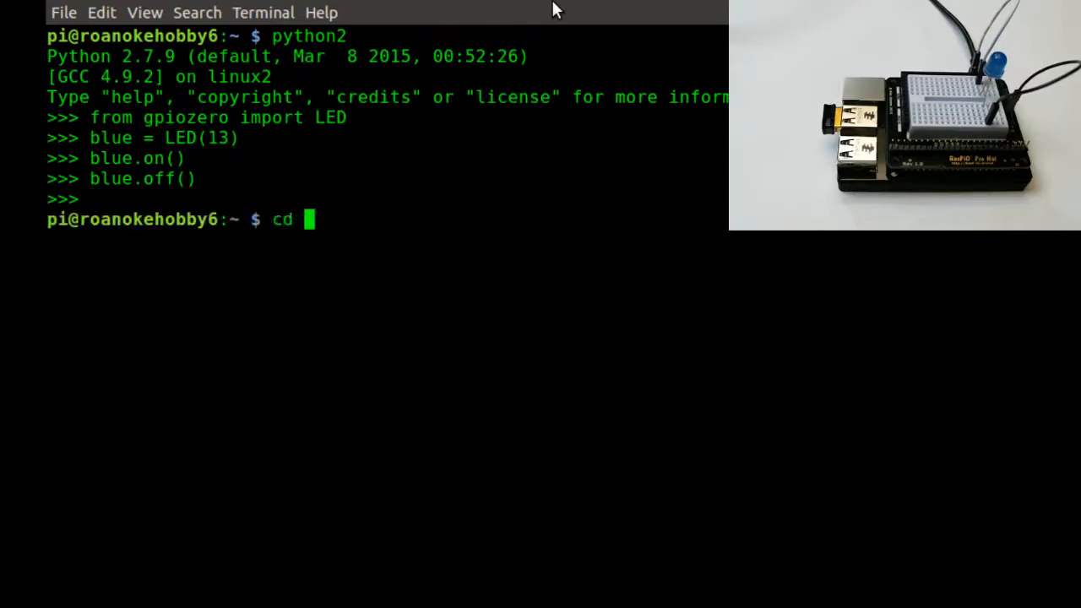
type("Documen")
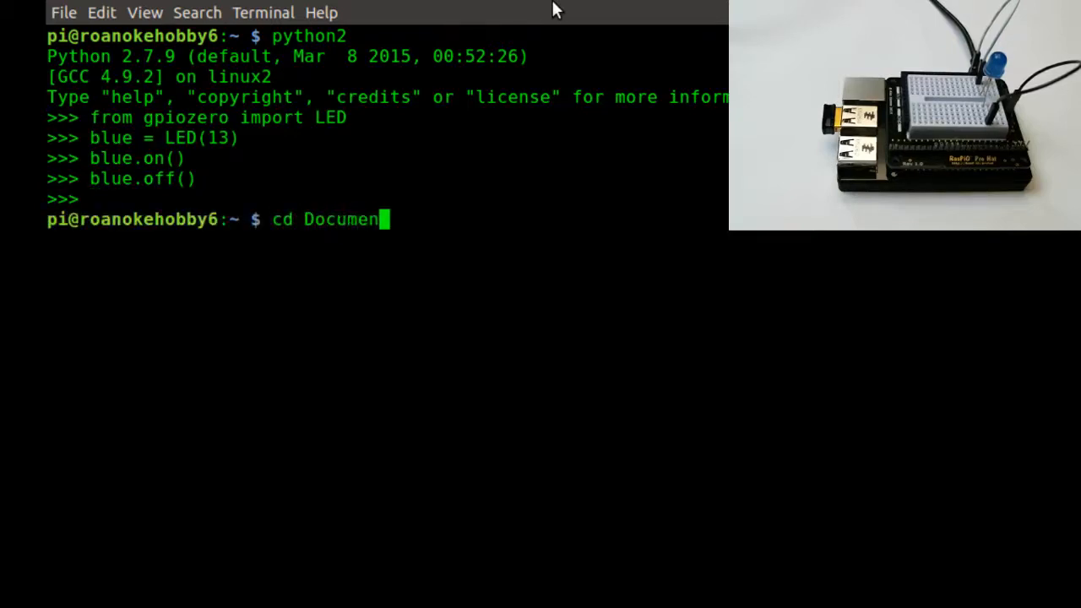
key("Return")
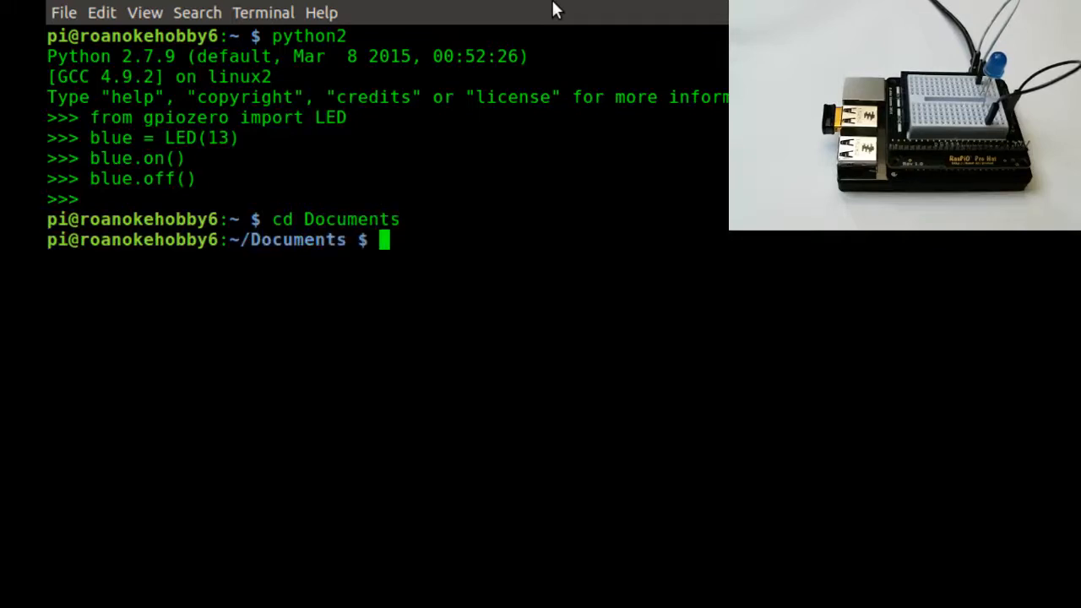
type("nano")
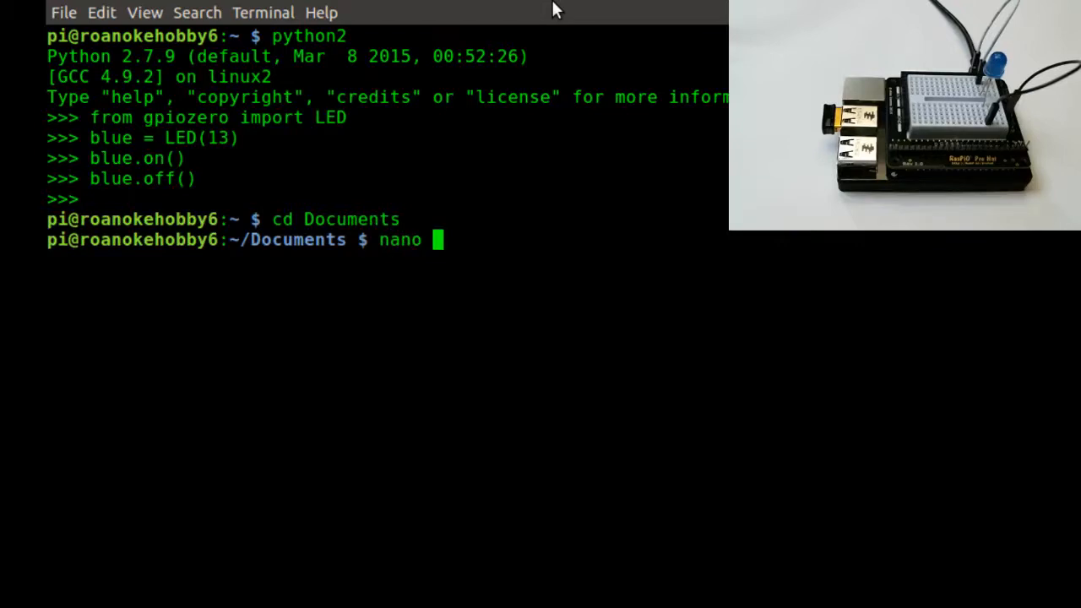
type("blink.py")
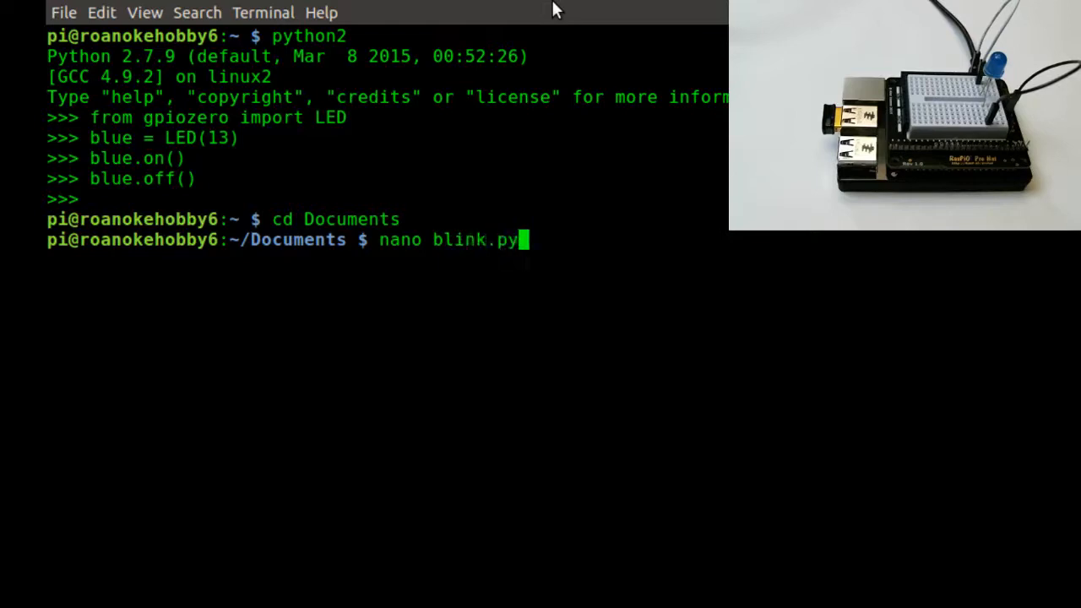
key("Return")
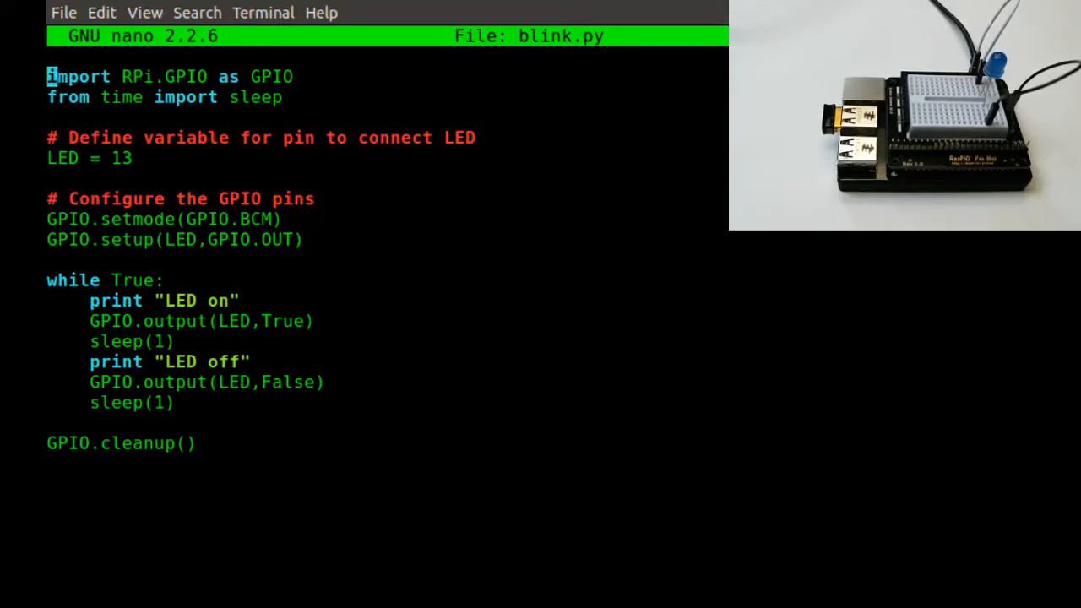
Read down through blink.py's LED loop and quit nano without changes.
key("Down")
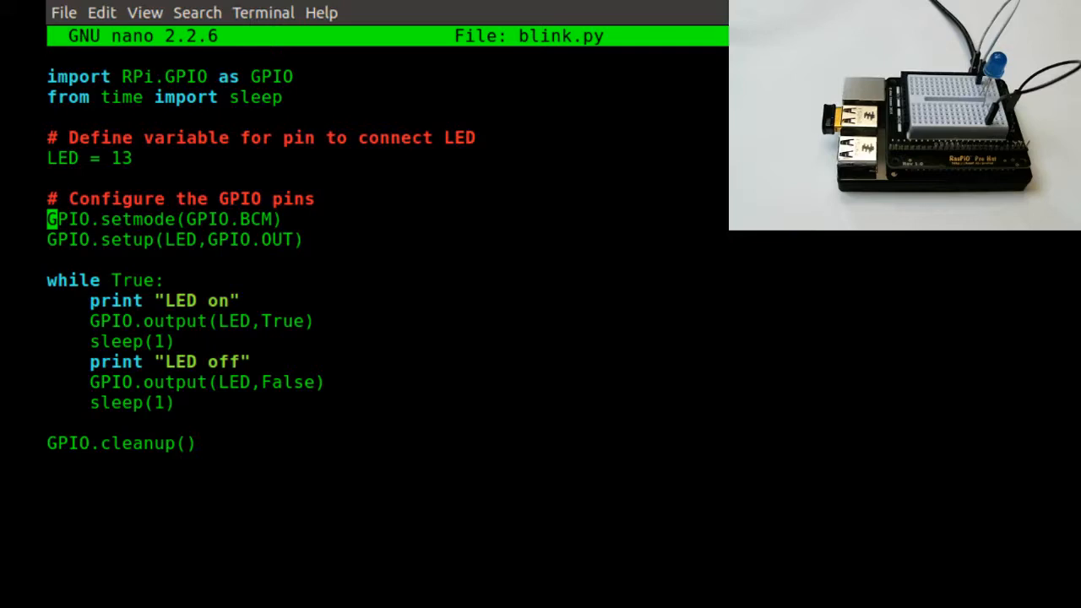
key("Down")
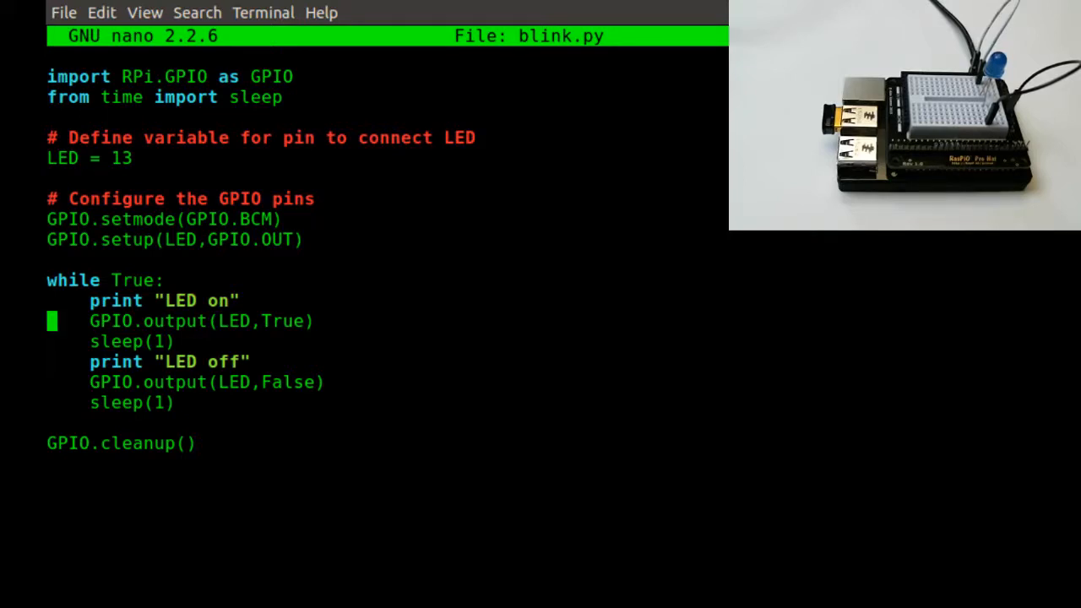
key("Down")
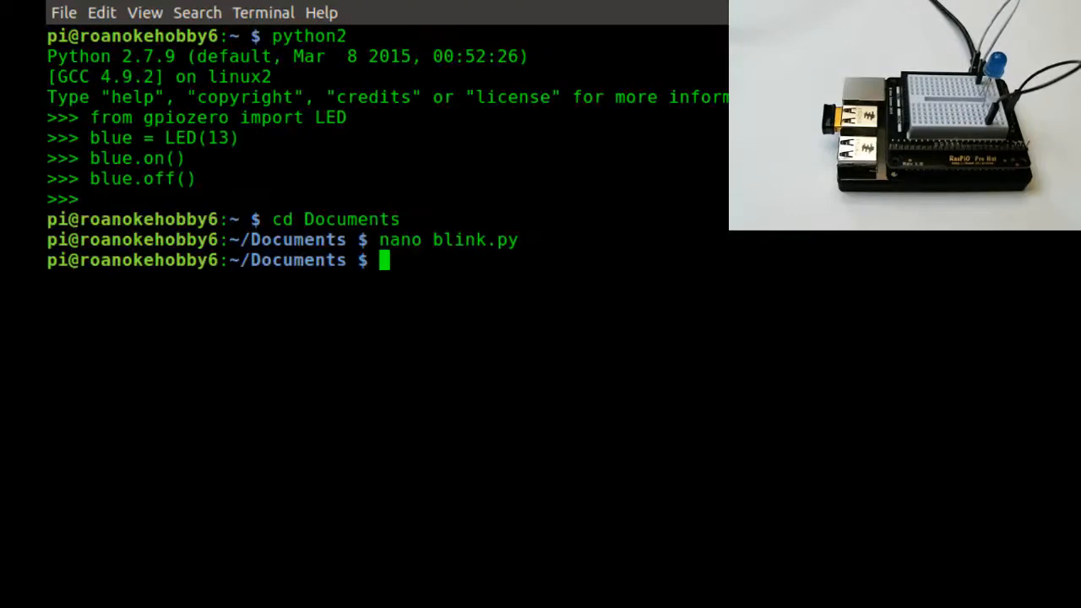
Run 'python blink.py' and watch it print LED on/off lines.
type("py")
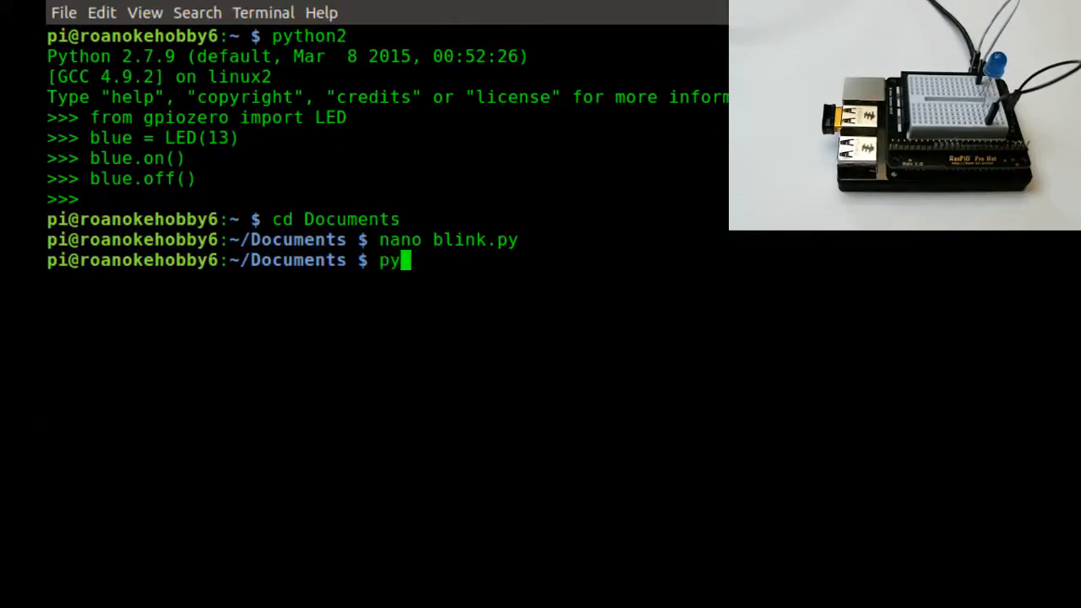
type("thon")
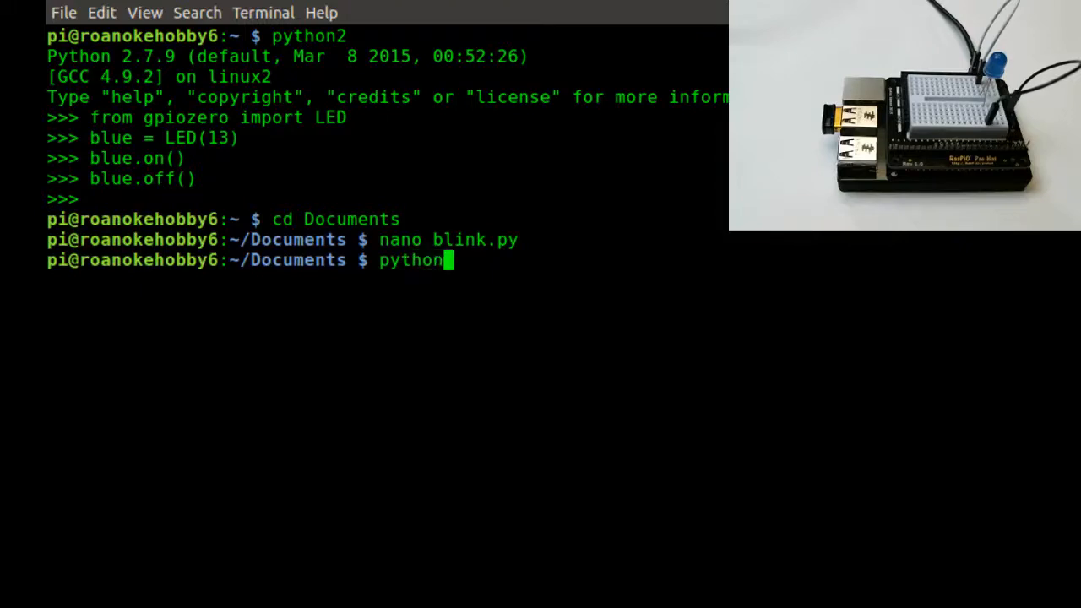
type("bli")
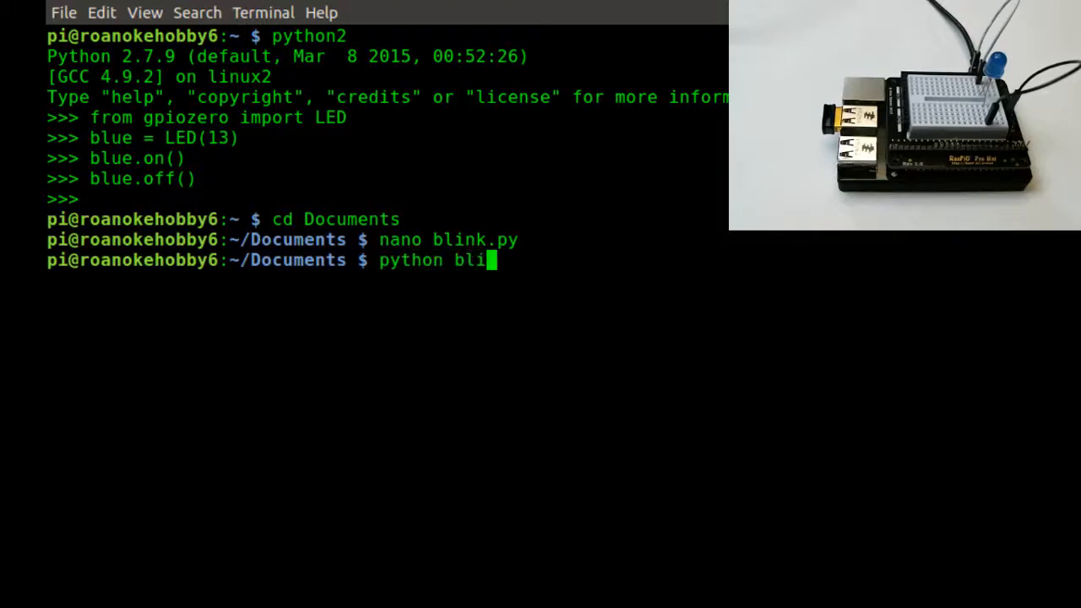
key("Return")
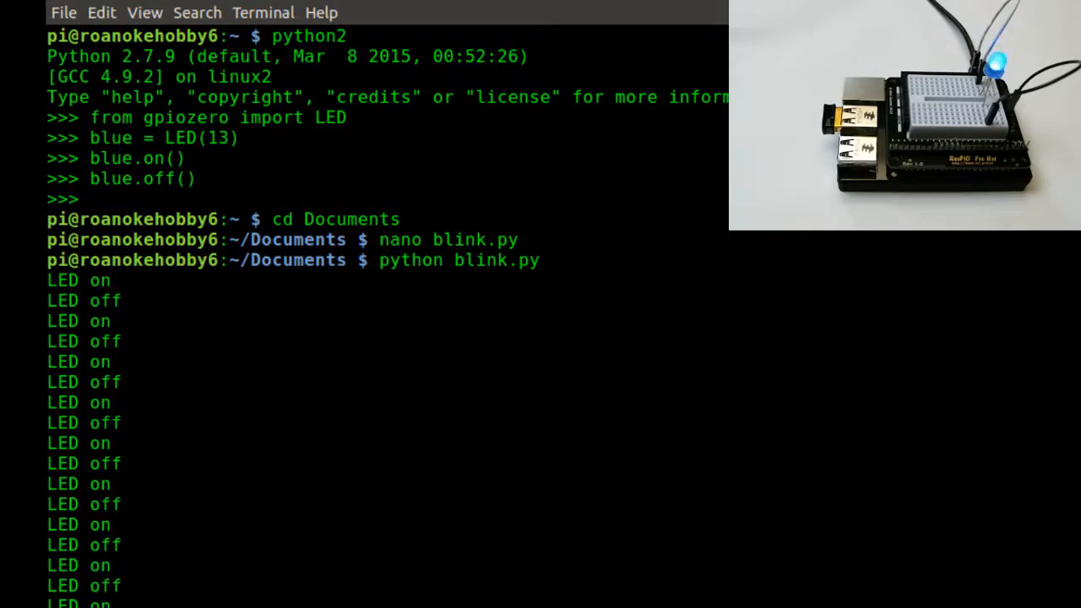
scroll("down", 3)
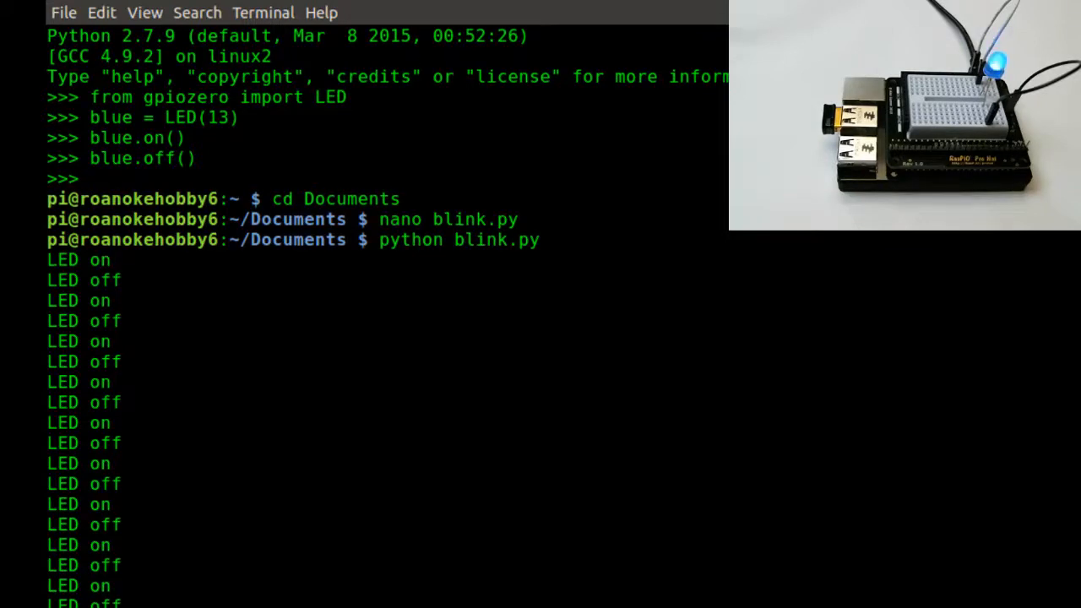